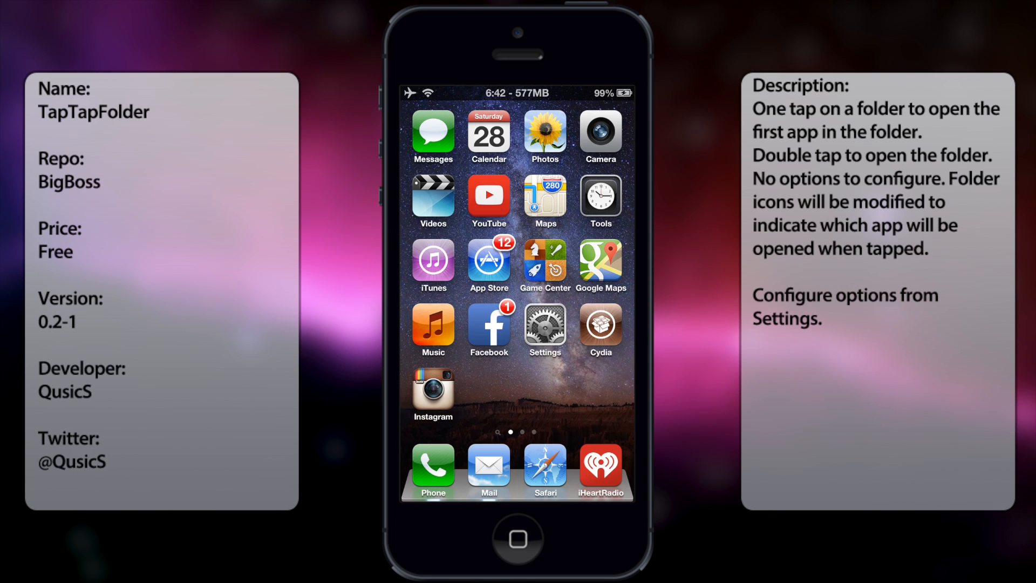
Step: Show TapTapFolder by BigBoss installed in Cydia's search results, then return home
double_click(598, 200)
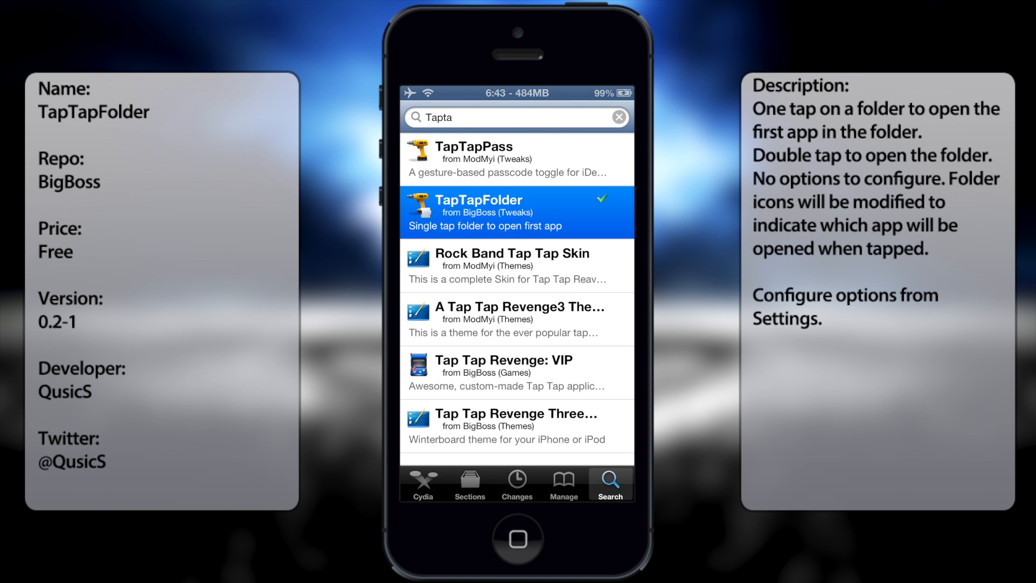
left_click(517, 212)
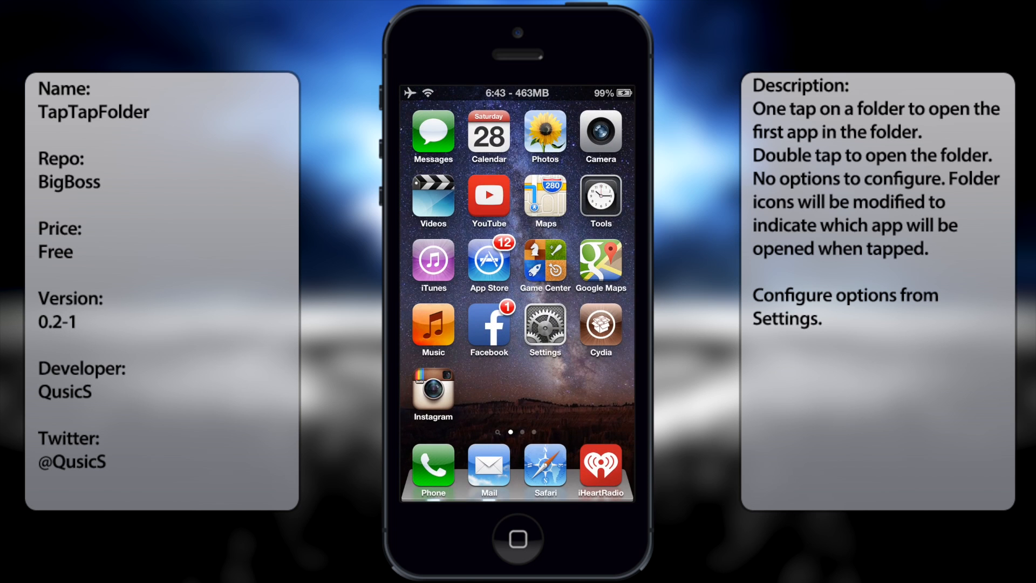
Step: View TapTapFolder's options (Reversed Behavior, Keep Folder Preview, Double Tap Timeout) in Settings
left_click(544, 329)
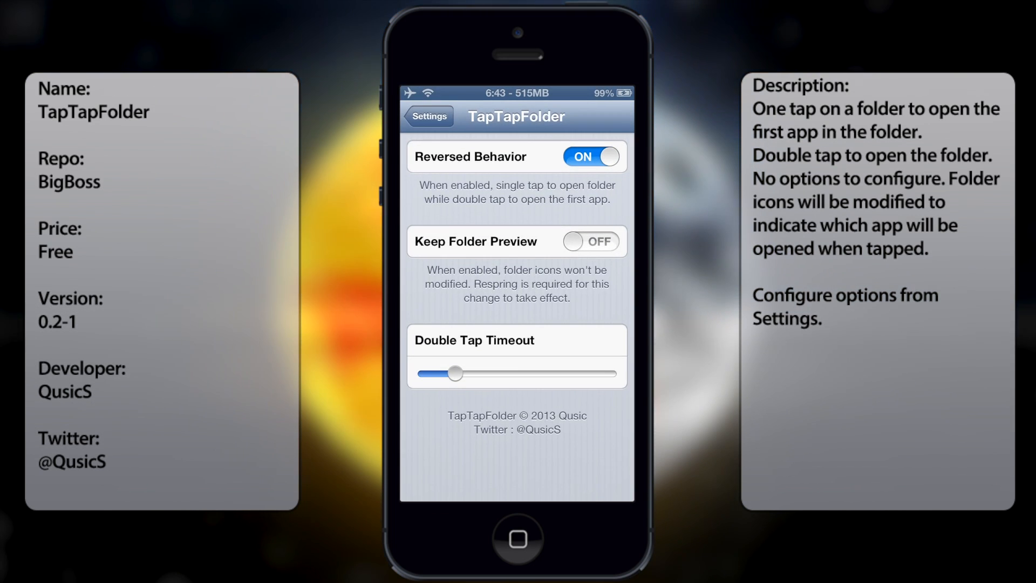
left_click(427, 117)
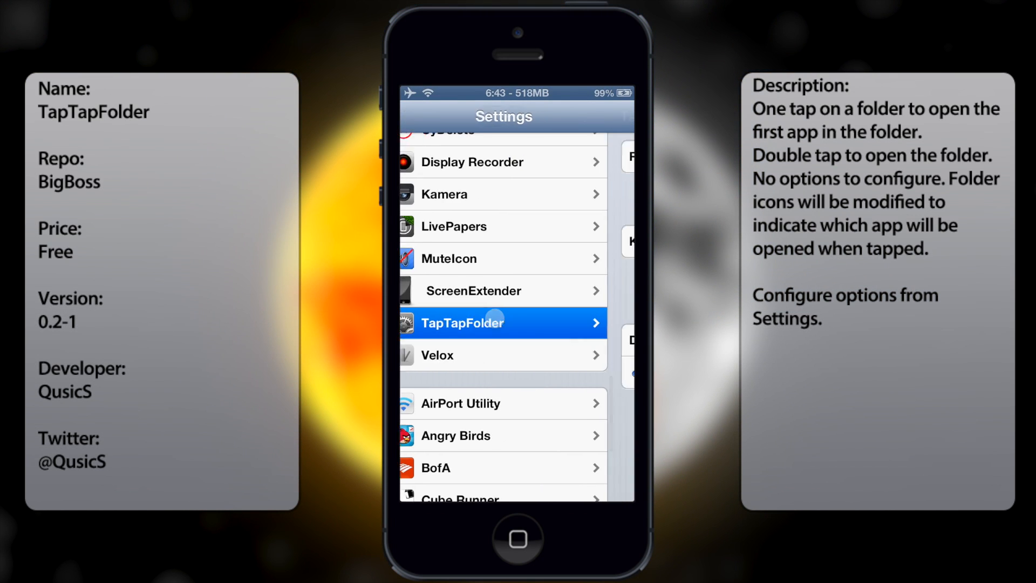
left_click(502, 323)
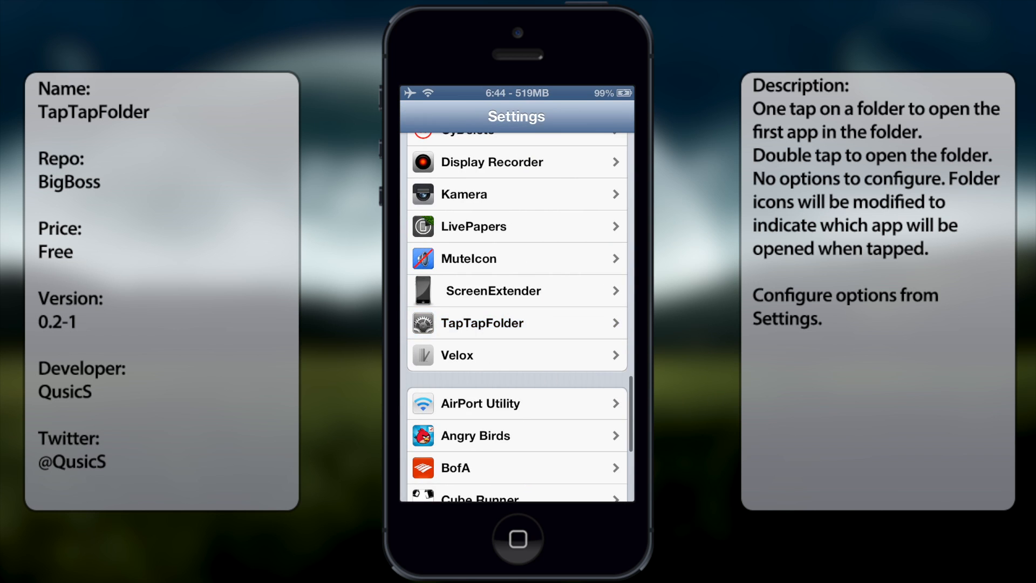
Step: Leave Settings, swipe to the folders page, then swipe back to the first page
key("home")
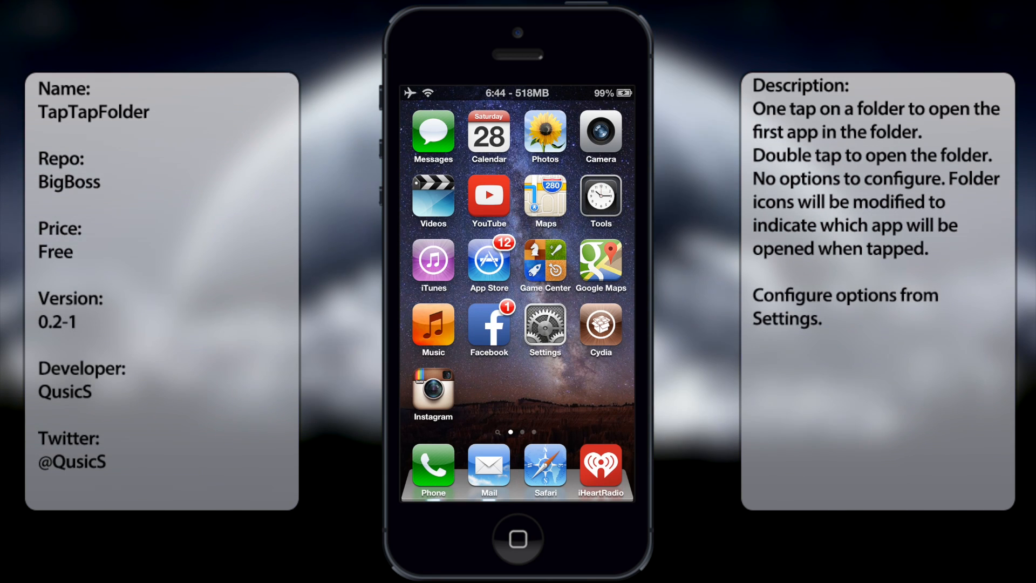
scroll("left", 3)
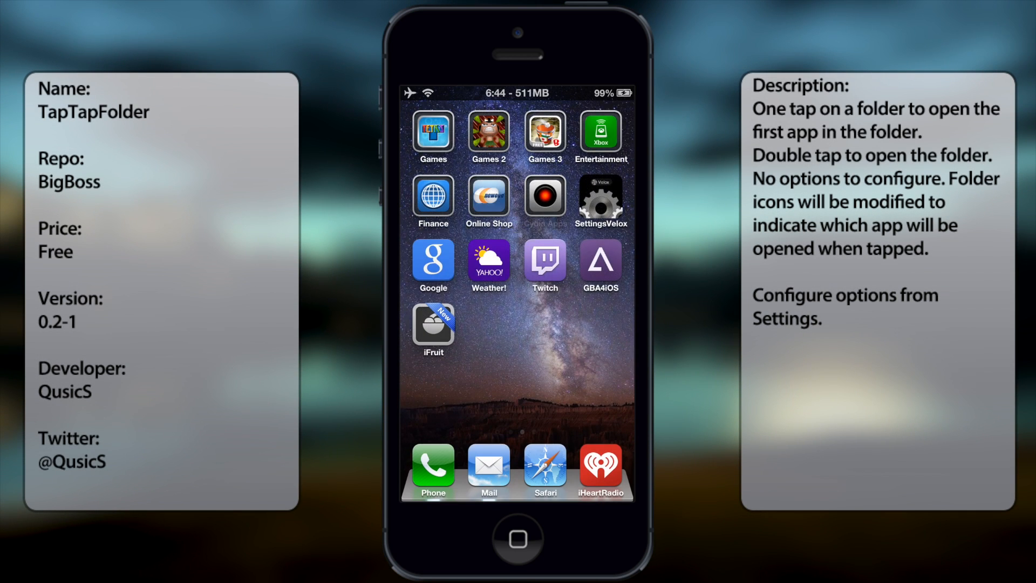
scroll("left", 3)
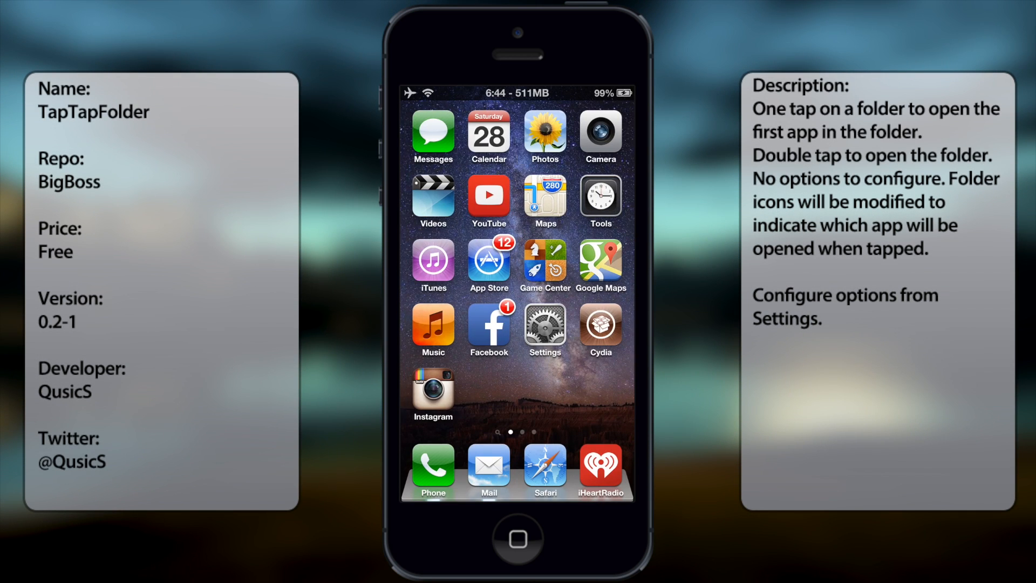